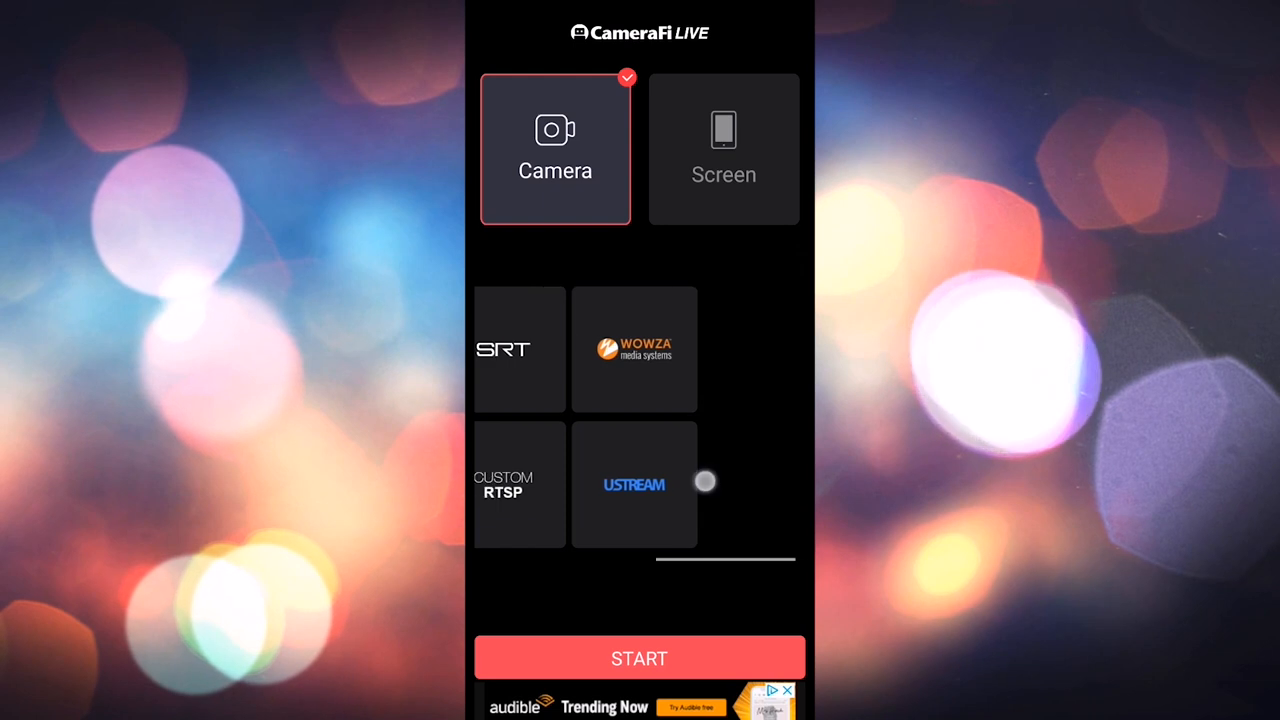
- Move from the CameraFi Live streaming screen to the 'How to use an Audio Sync' blog post
scroll("left", 3)
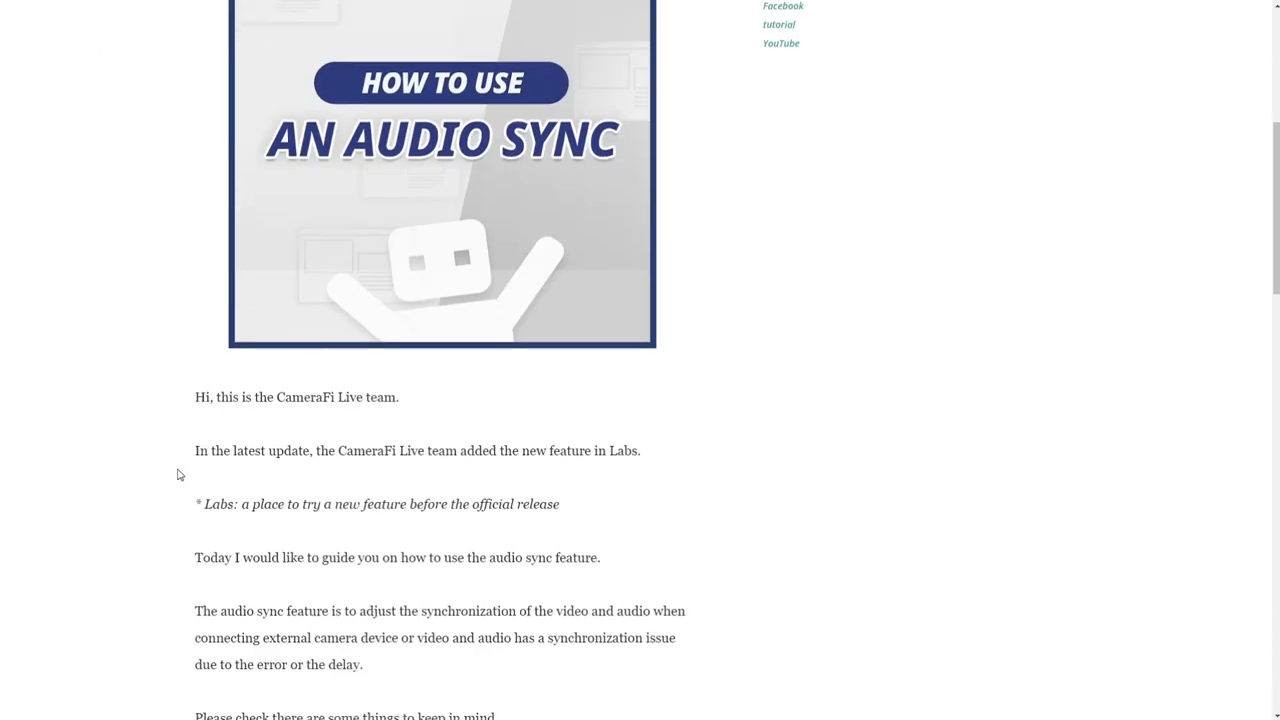
- Scroll down through the audio sync guide before switching to the TECKNET 10000 power bank listing
scroll("down", 3)
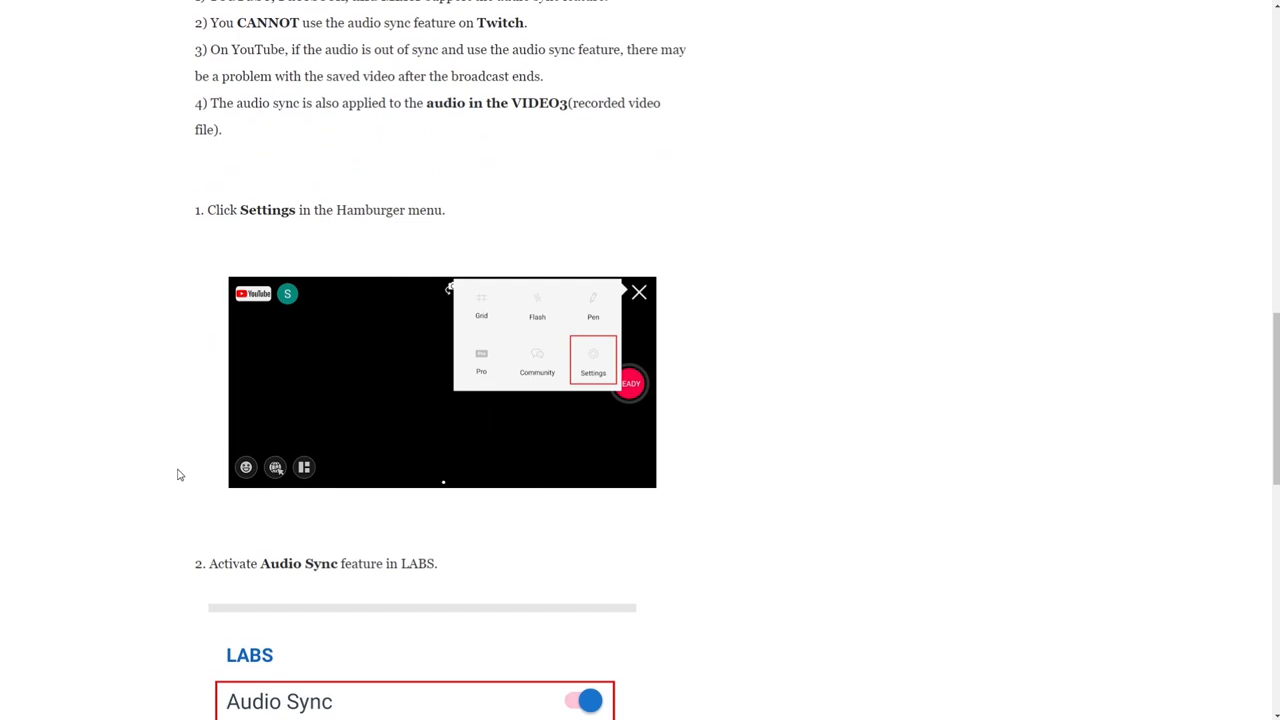
scroll("down", 3)
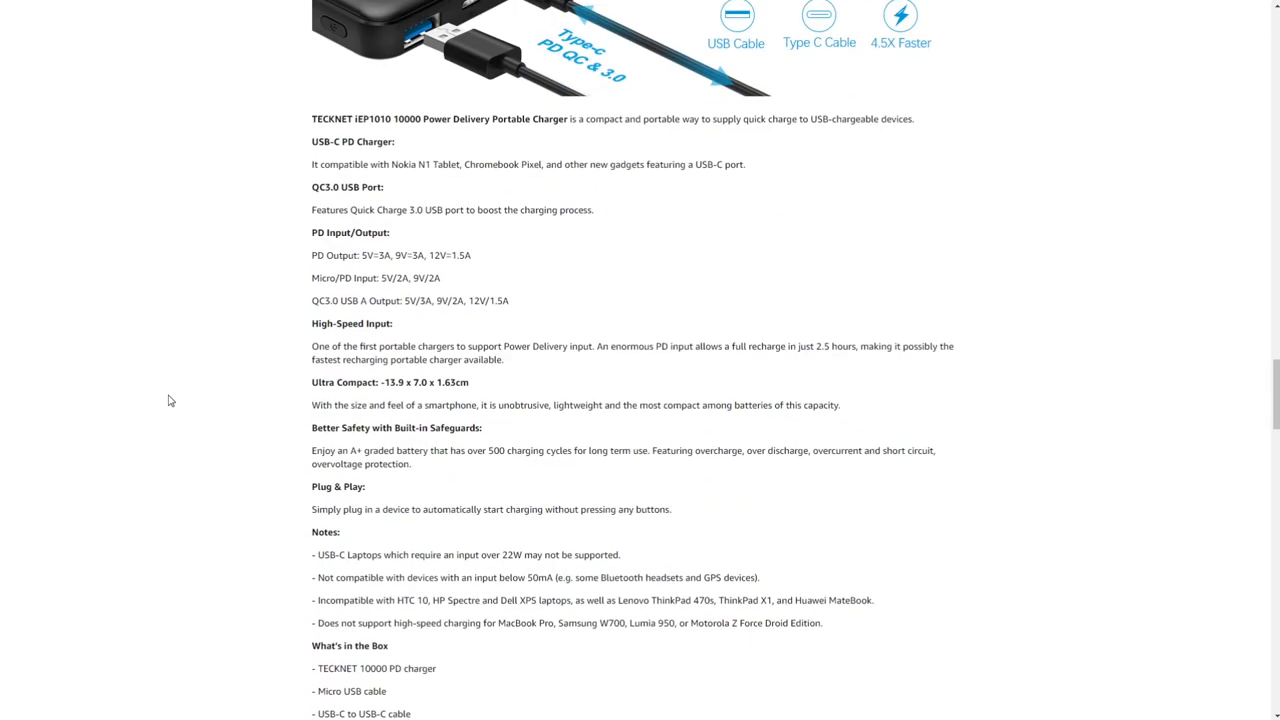
- Scroll through the TECKNET charger's product description and specifications
scroll("down", 3)
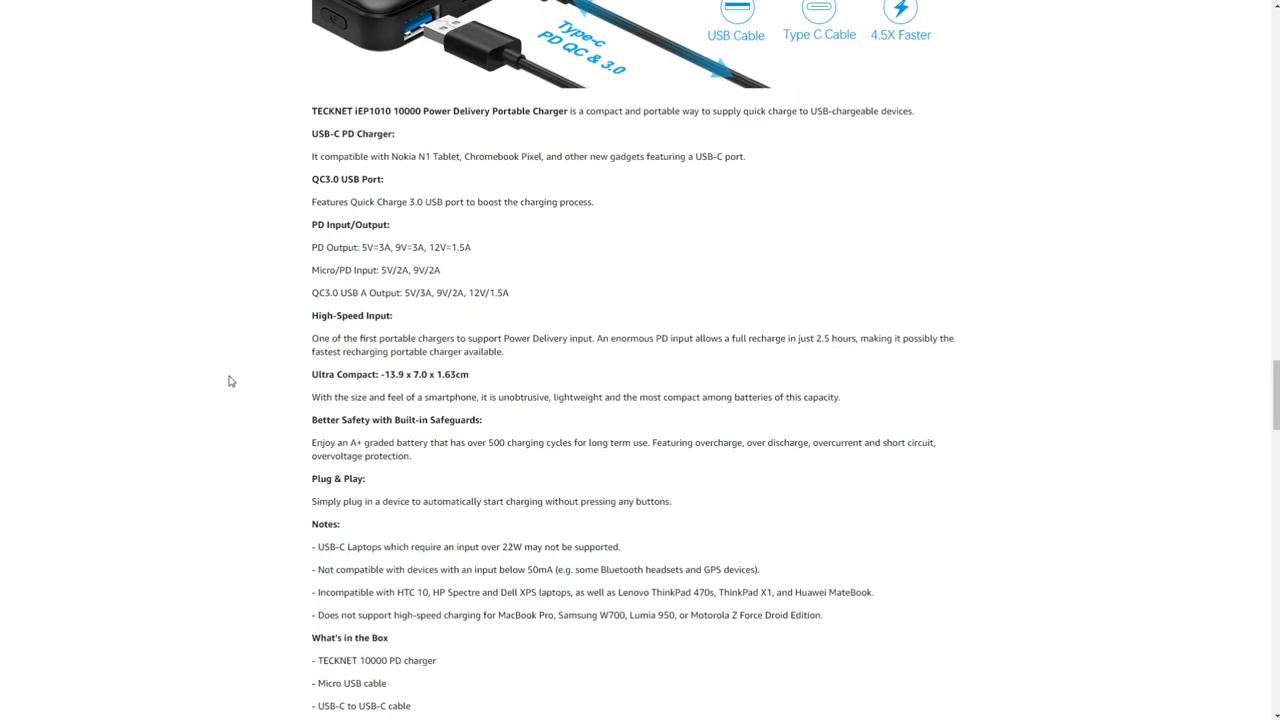
mouse_move(430, 246)
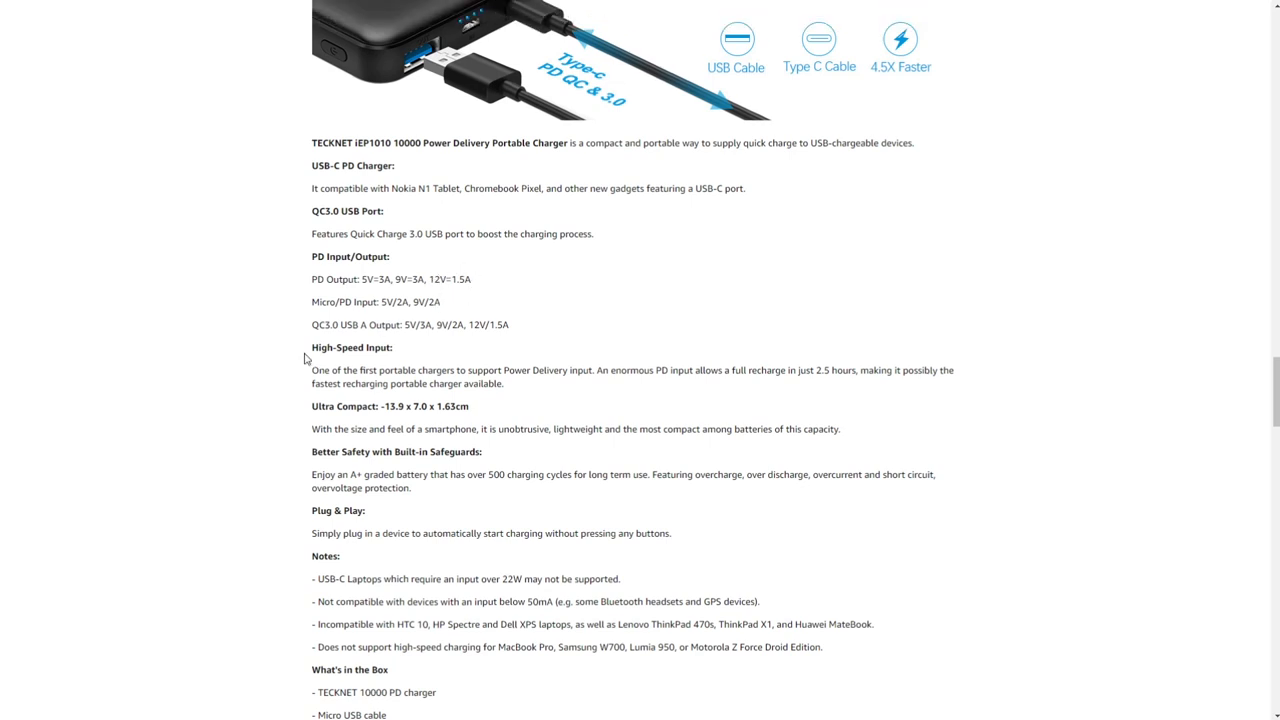
scroll("up", 3)
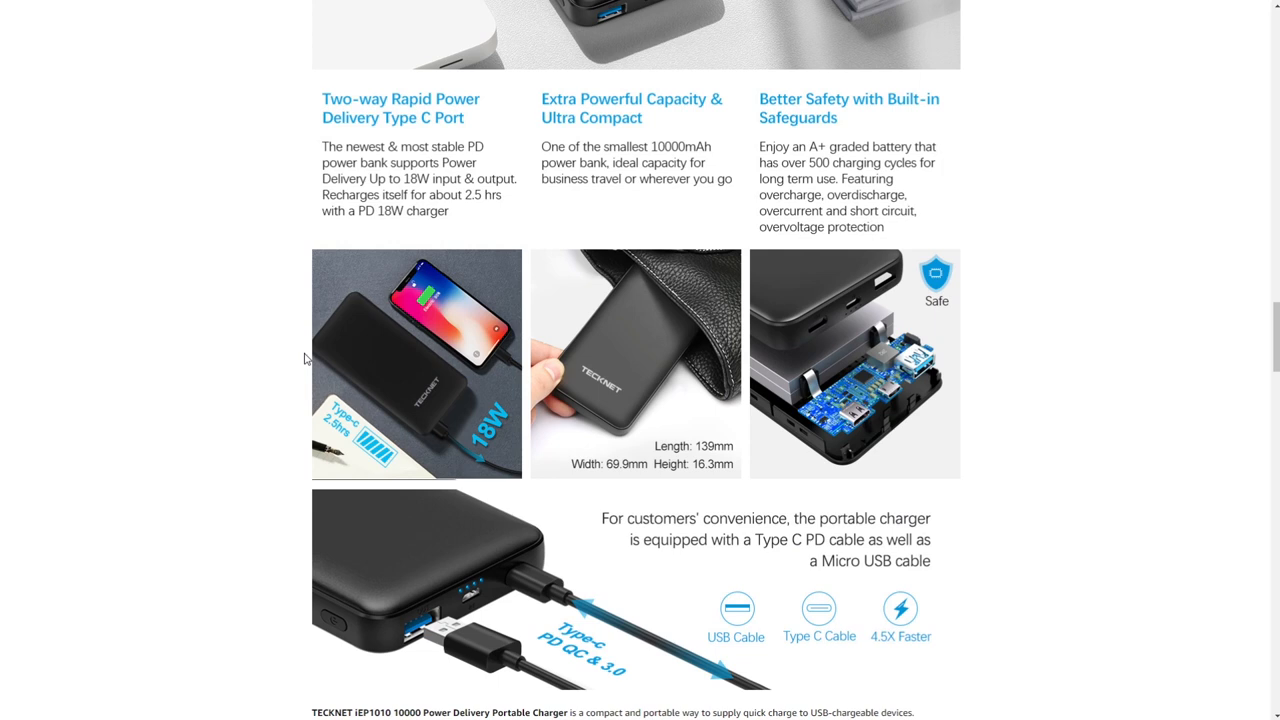
scroll("down", 3)
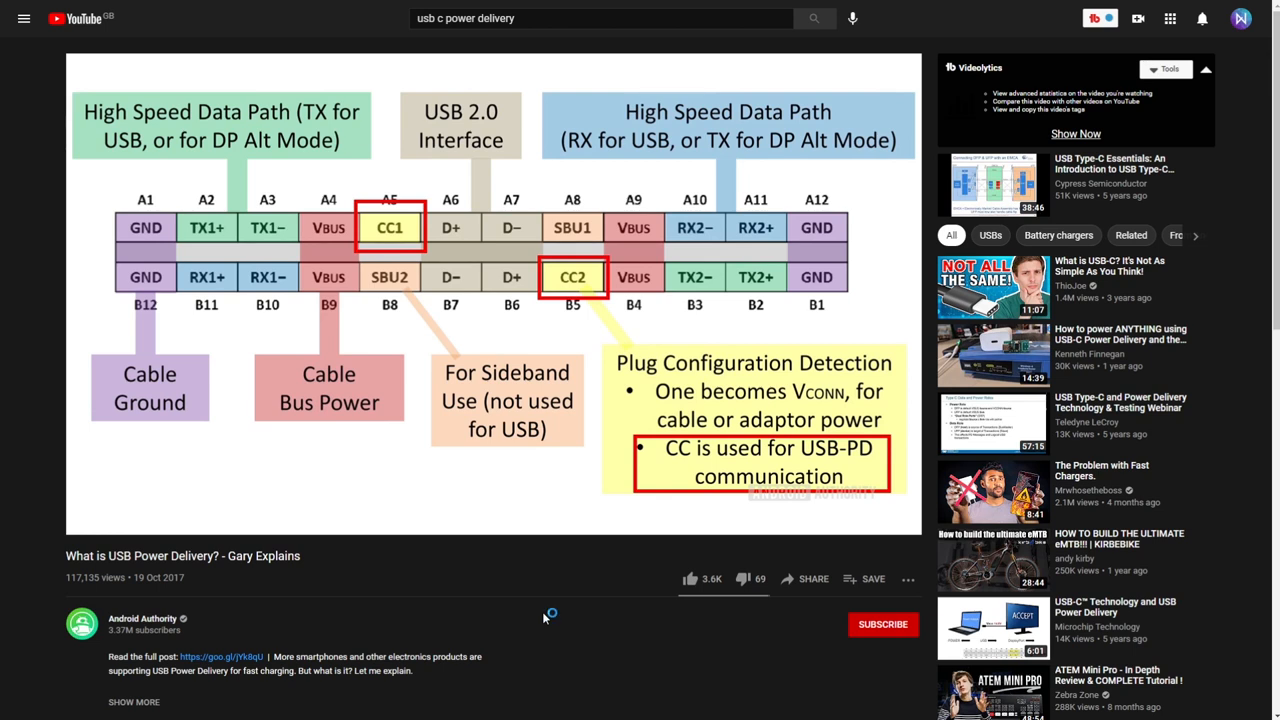
mouse_move(544, 618)
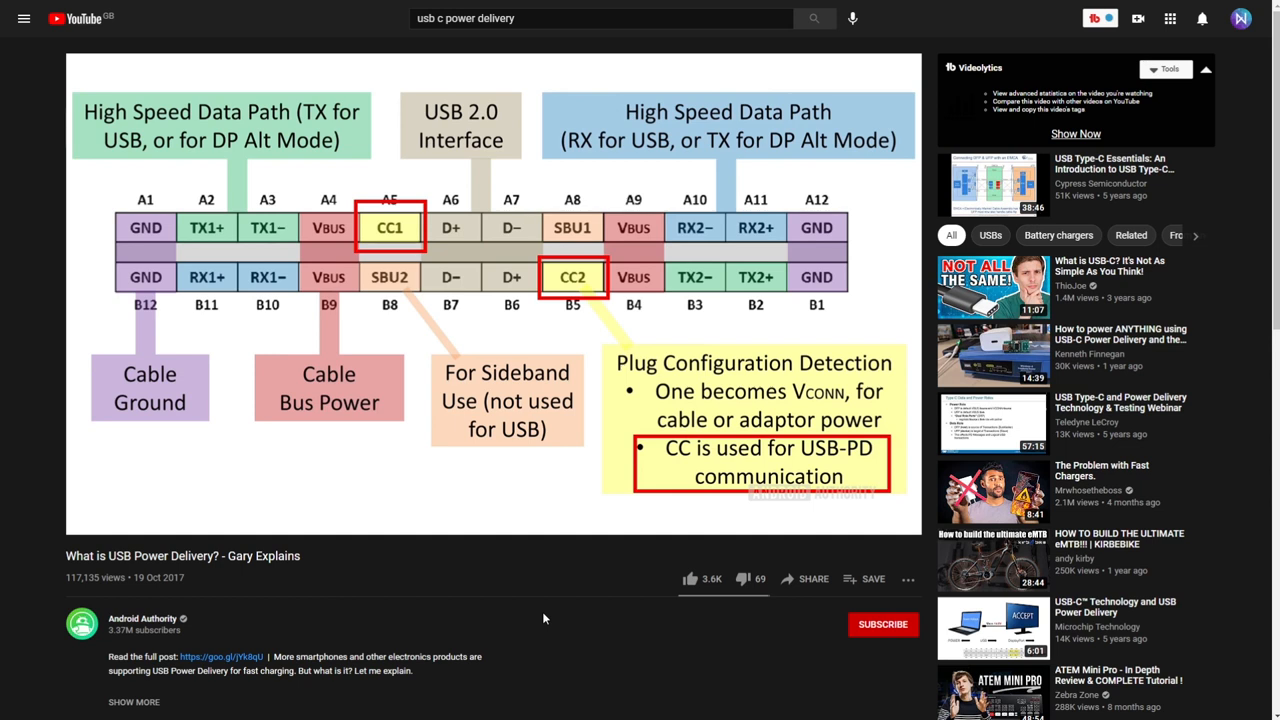
- Switch to the Amazon tab showing the Blind Spot Power Pipe 12V USB-C PD to DC cable
left_click(600, 18)
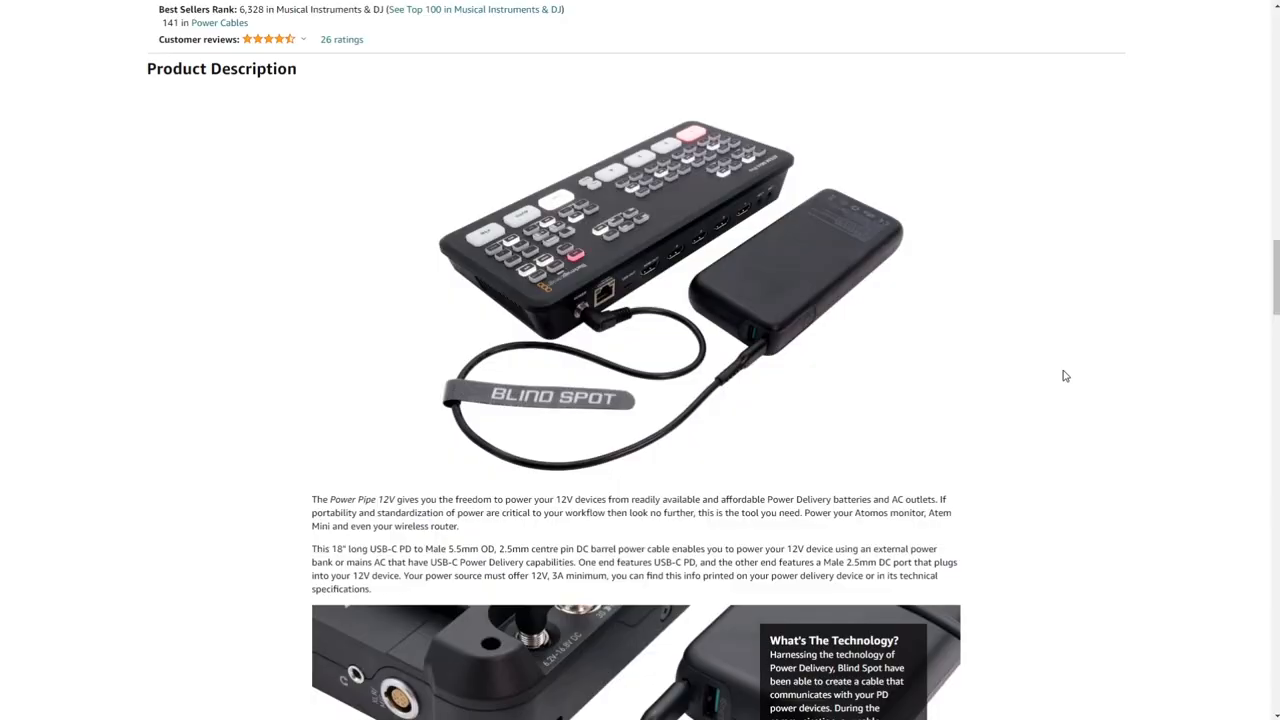
scroll("down", 3)
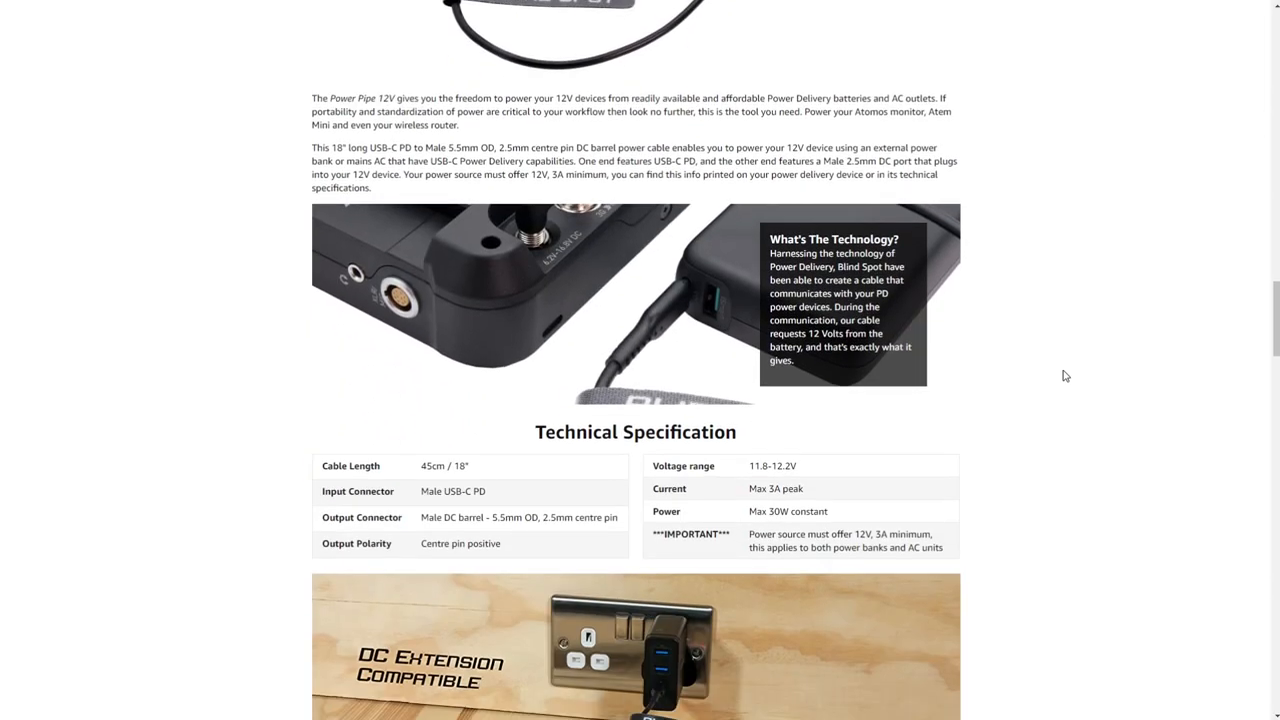
scroll("down", 3)
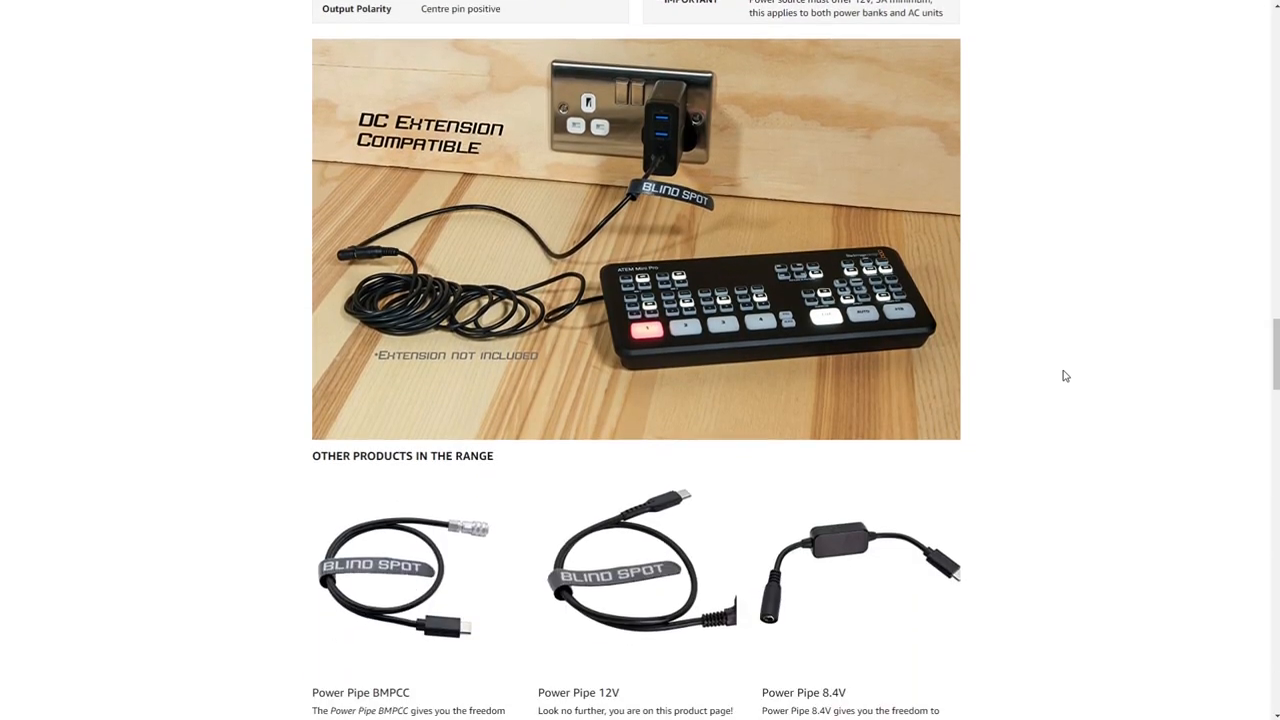
scroll("down", 3)
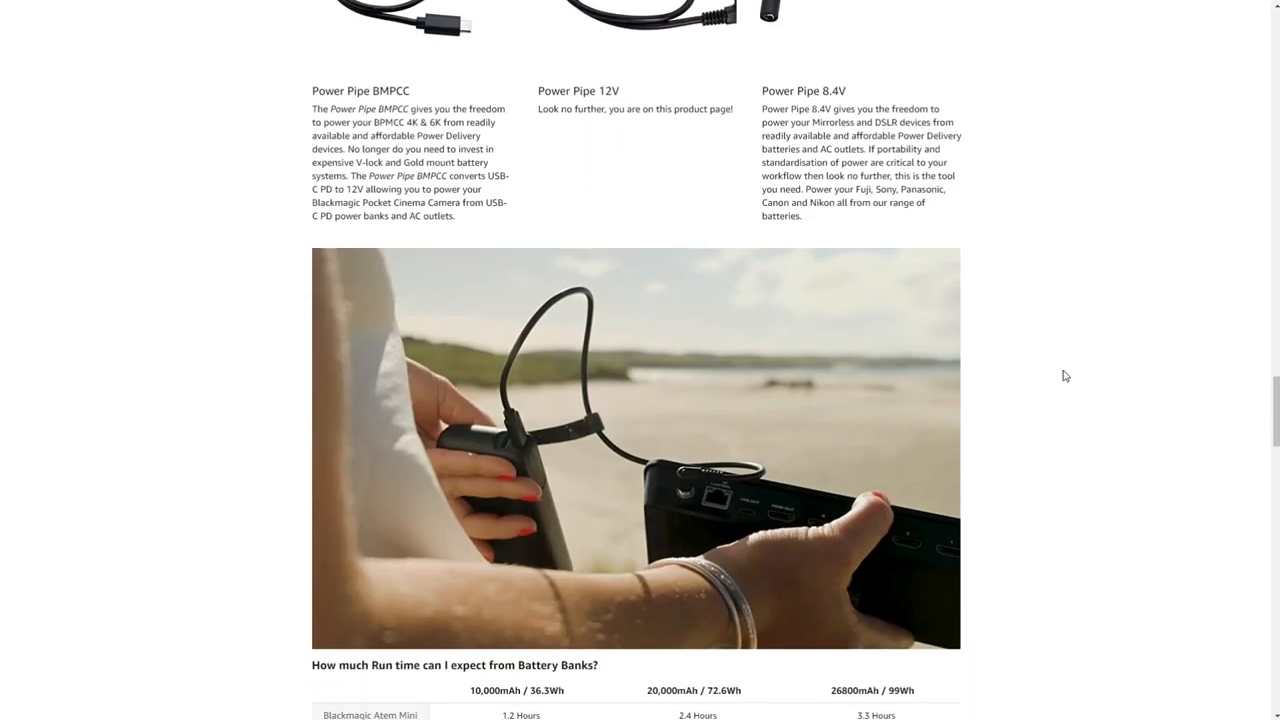
scroll("down", 3)
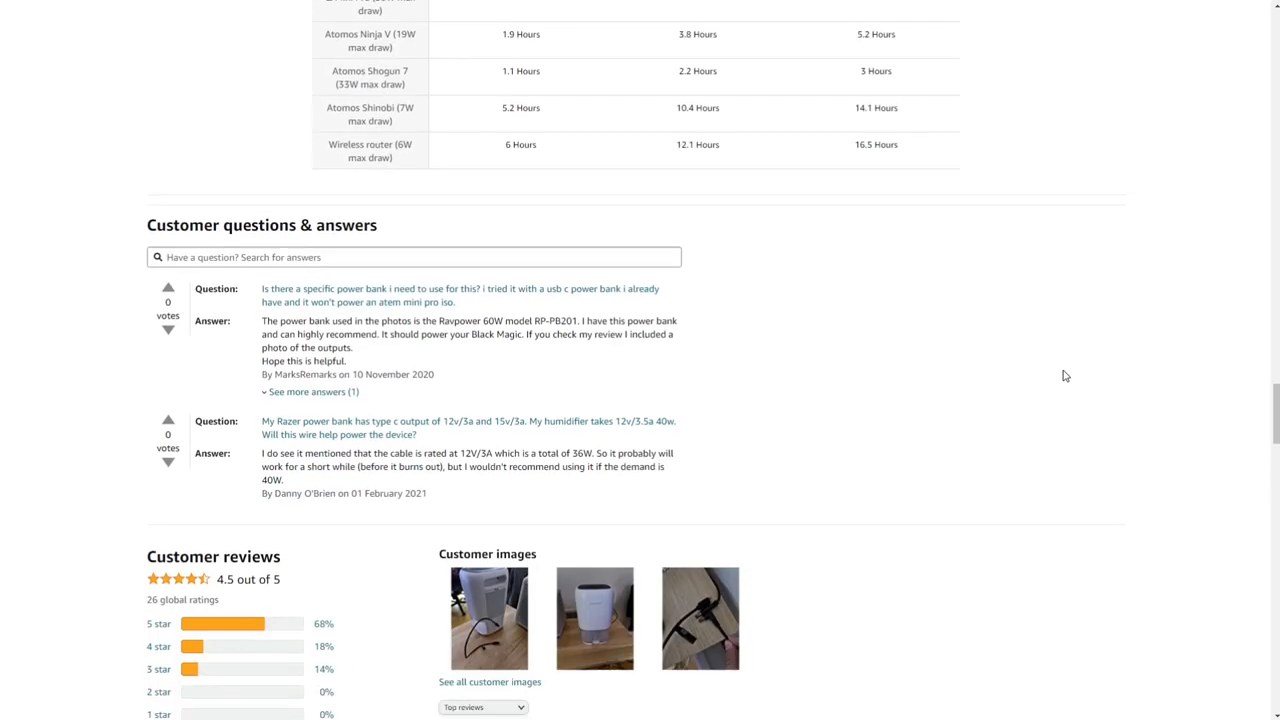